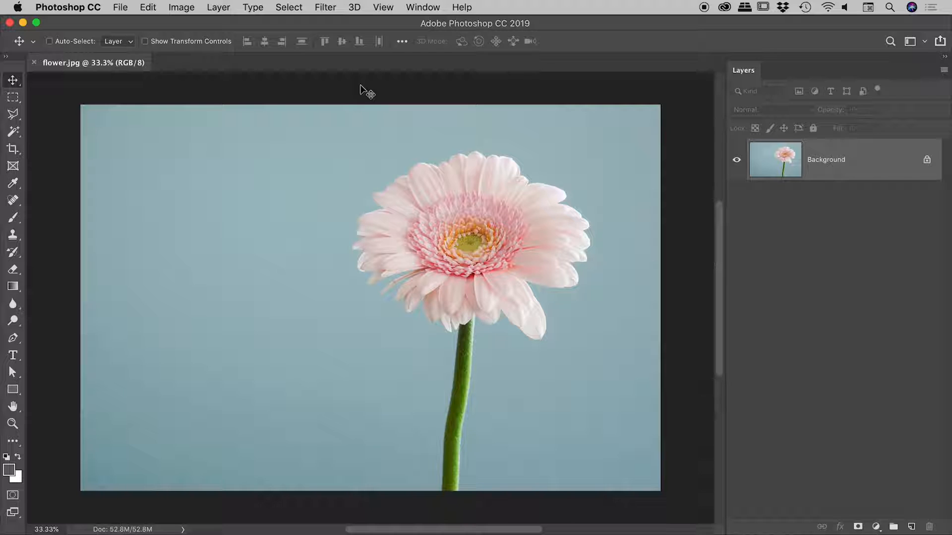
Drag a Rectangular Marquee selection around the pink flower head and upper stem
{"action": "left_click", "coordinate": [13, 97]}
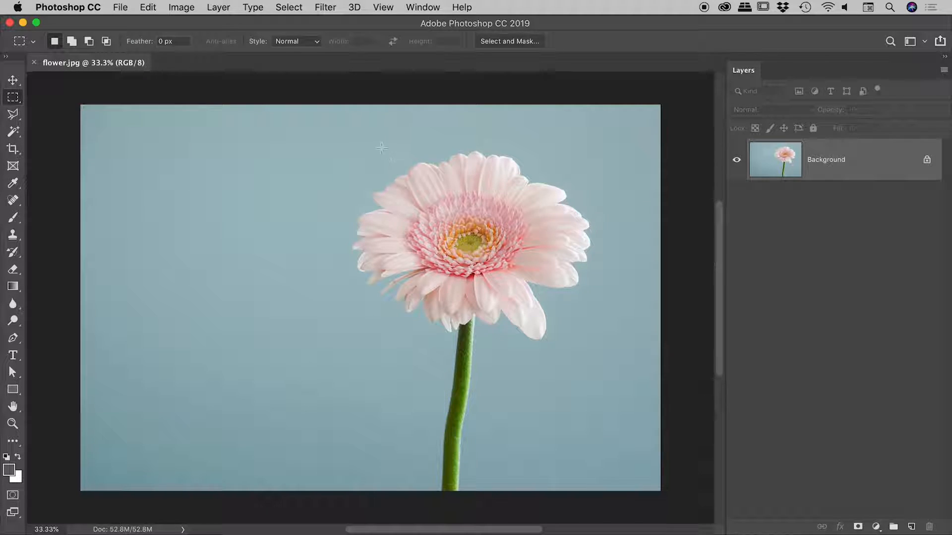
{"action": "left_click_drag", "start_coordinate": [380, 140], "coordinate": [557, 416]}
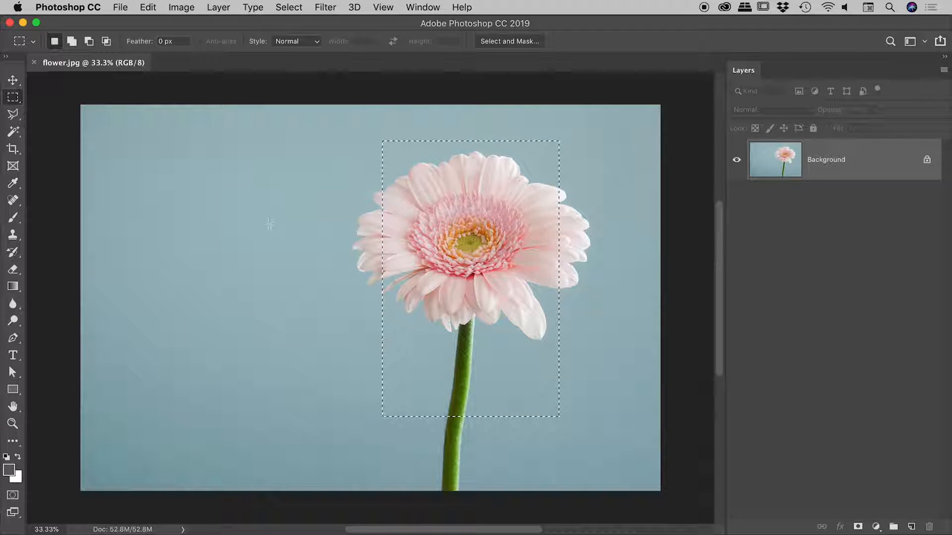
{"action": "left_click", "coordinate": [180, 7]}
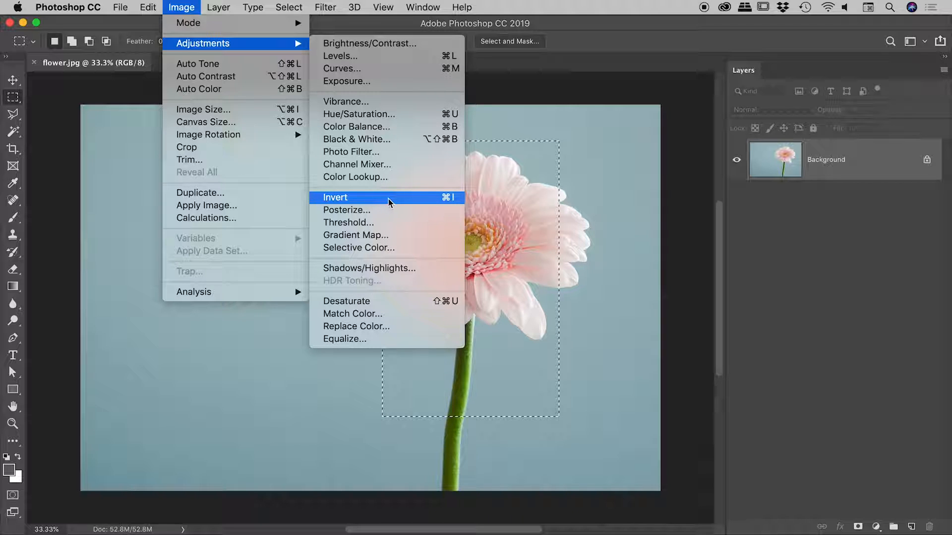
{"action": "left_click", "coordinate": [335, 197]}
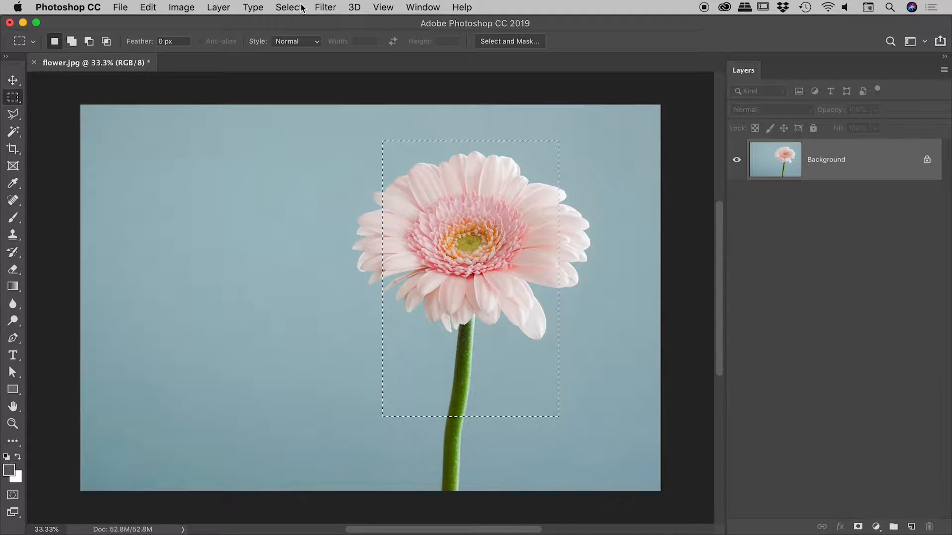
Inverse the selection so the background outside the rectangle is selected
{"action": "left_click", "coordinate": [289, 7]}
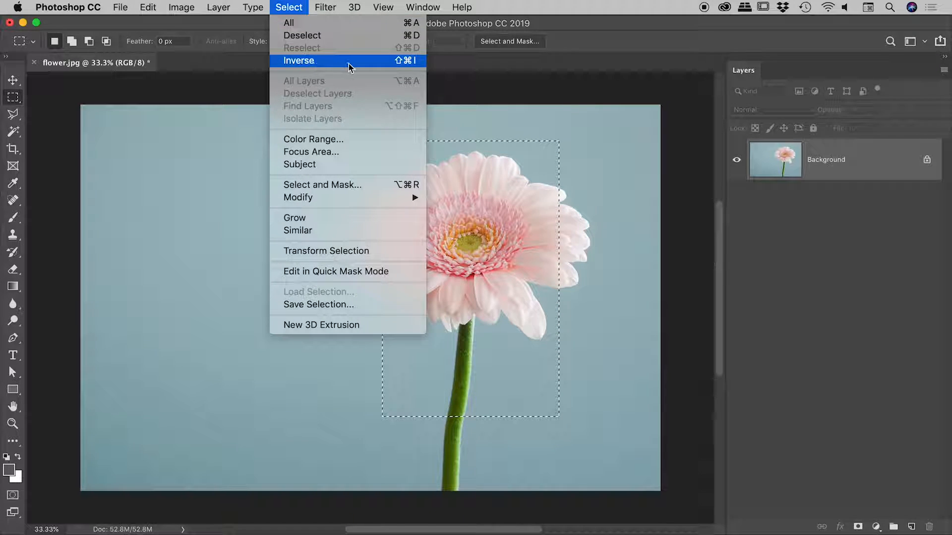
{"action": "mouse_move", "coordinate": [409, 68]}
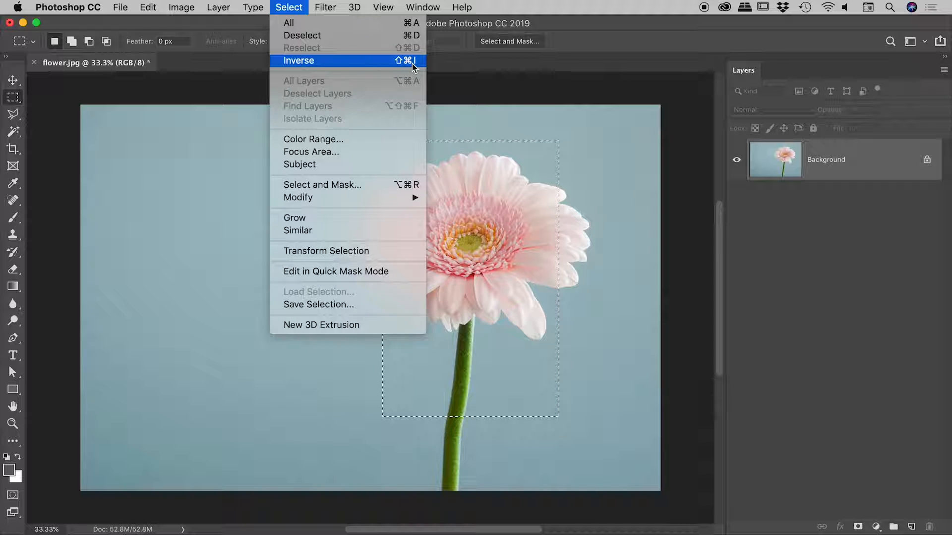
{"action": "left_click", "coordinate": [298, 60]}
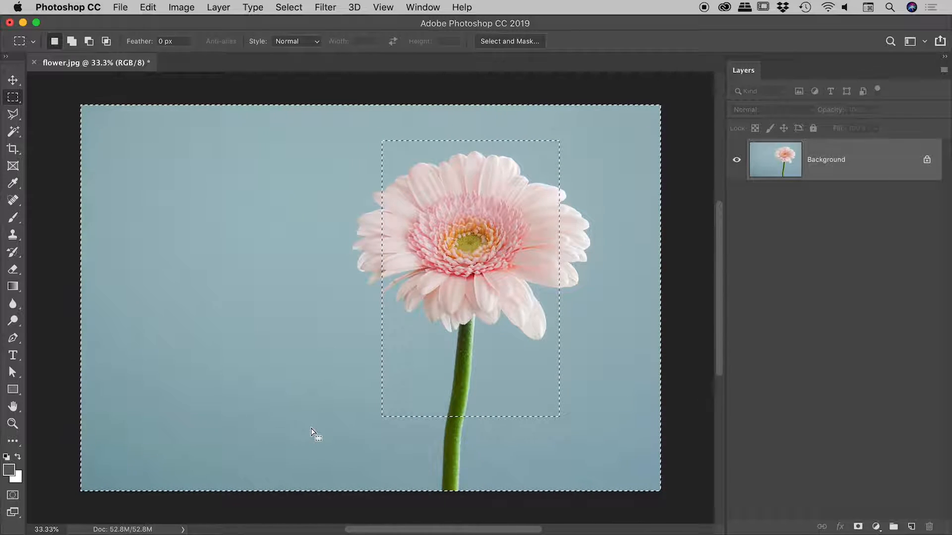
{"action": "left_click", "coordinate": [180, 7]}
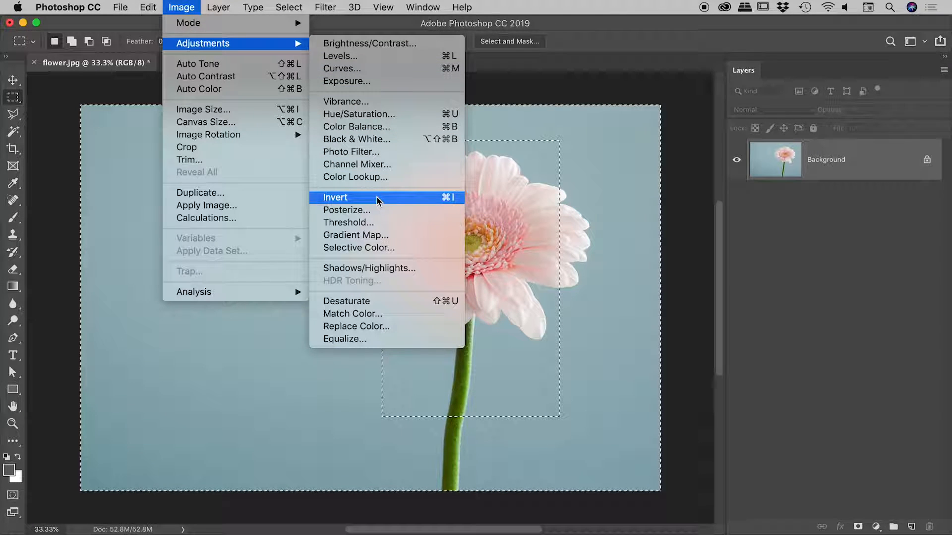
{"action": "left_click", "coordinate": [335, 198]}
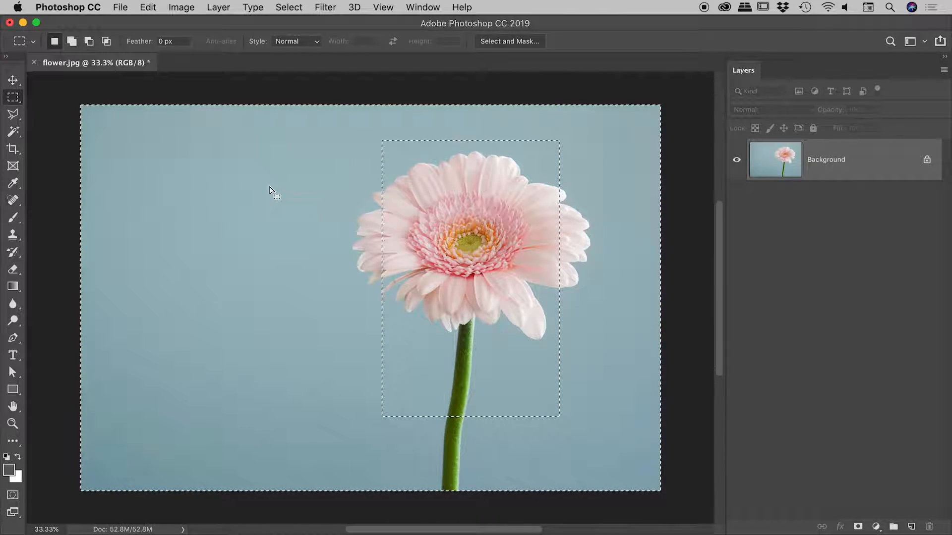
Deselect everything so flower.jpg has no active selection
{"action": "left_click", "coordinate": [289, 7]}
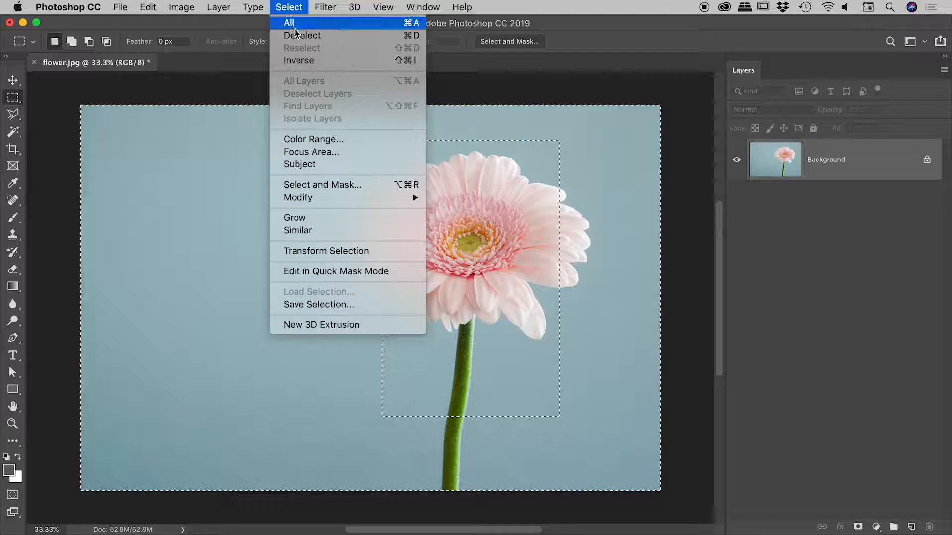
{"action": "left_click", "coordinate": [301, 35]}
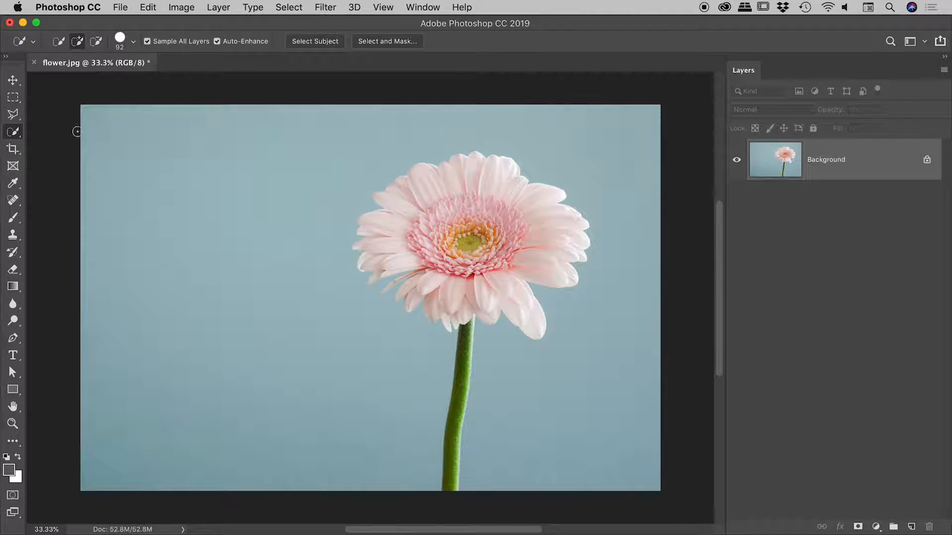
{"action": "left_click", "coordinate": [314, 40]}
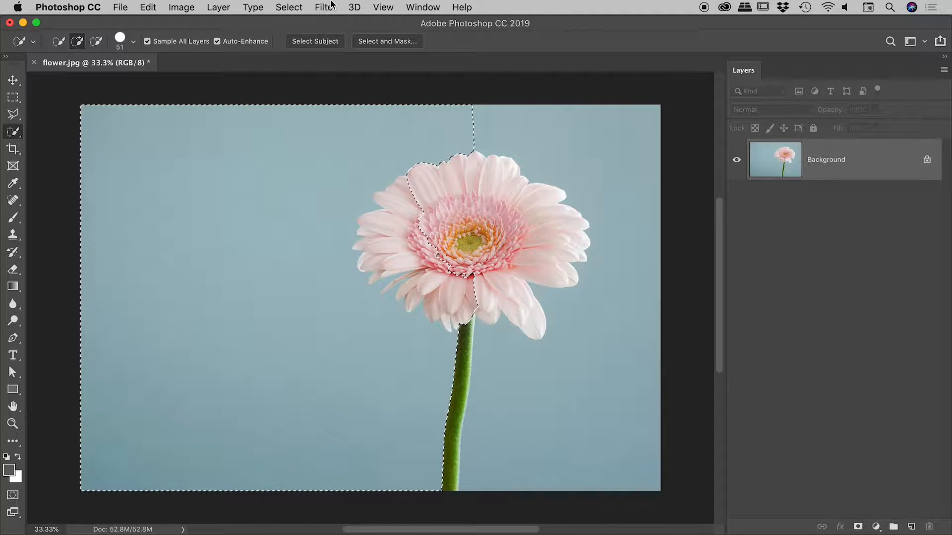
{"action": "left_click", "coordinate": [289, 7]}
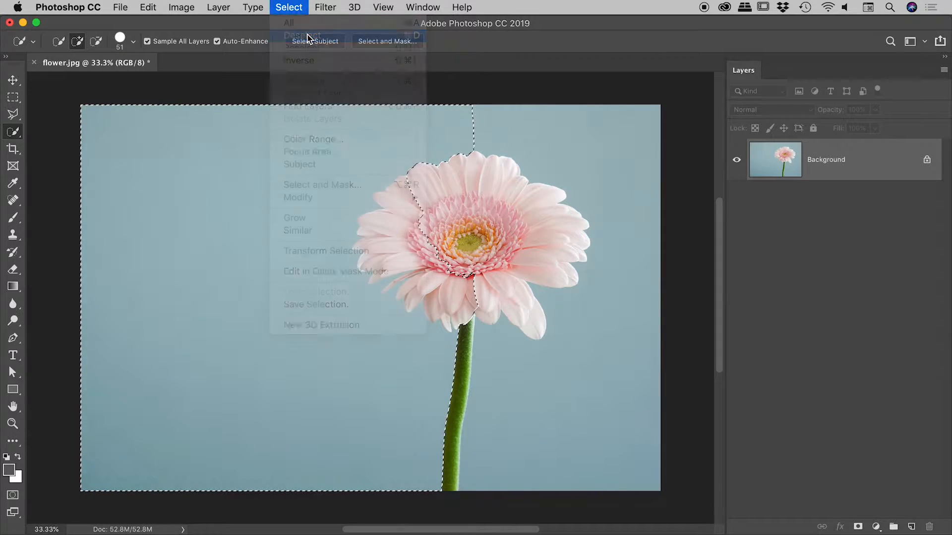
{"action": "left_click", "coordinate": [301, 35]}
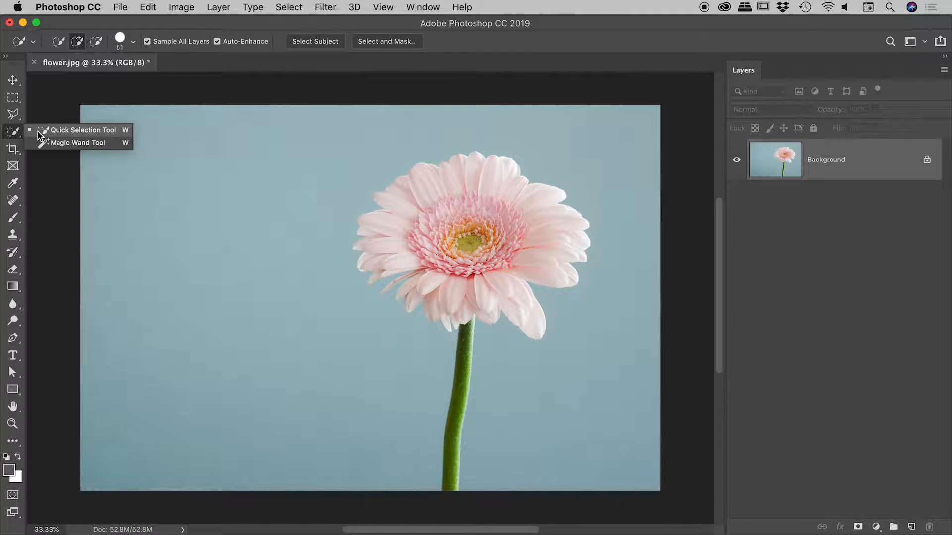
With the Magic Wand at tolerance 32, select the whole blue background in one click
{"action": "left_click", "coordinate": [77, 143]}
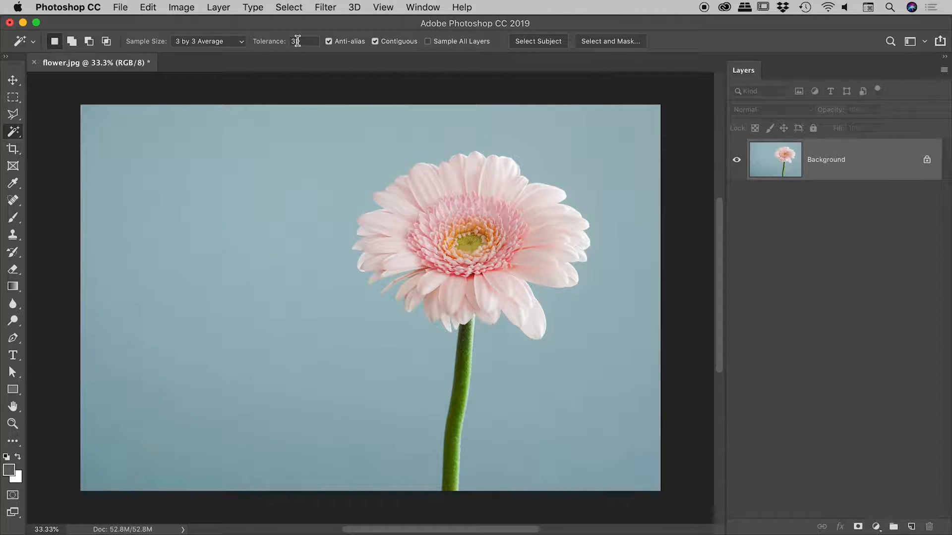
{"action": "type", "text": "32"}
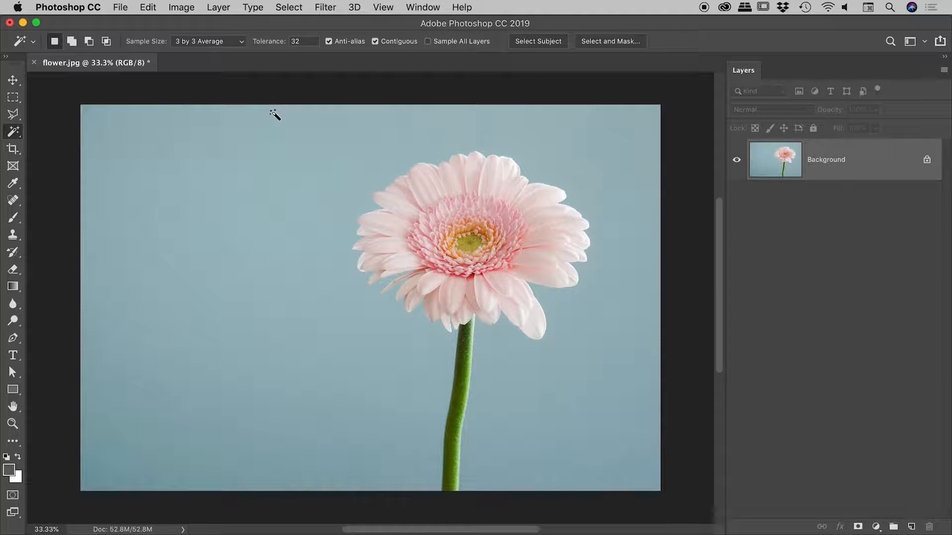
{"action": "mouse_move", "coordinate": [404, 69]}
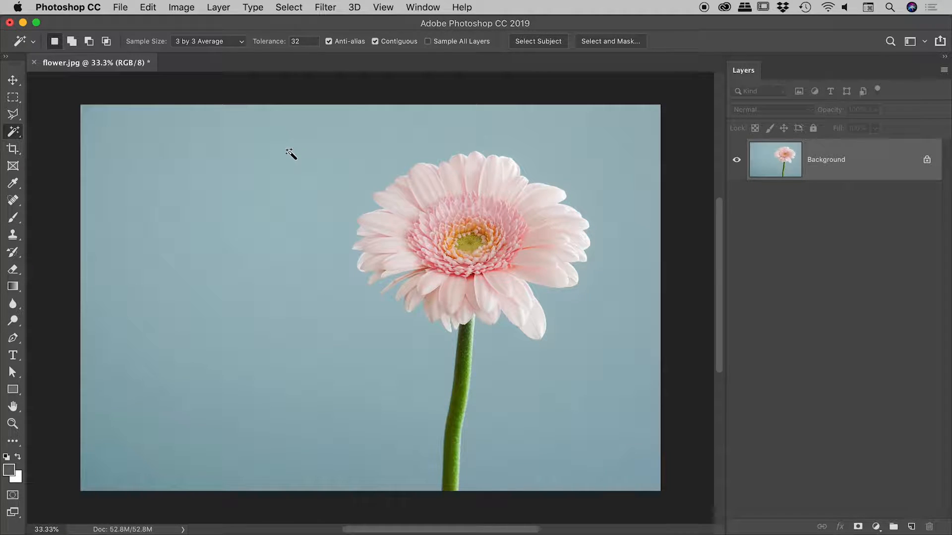
{"action": "left_click", "coordinate": [291, 155]}
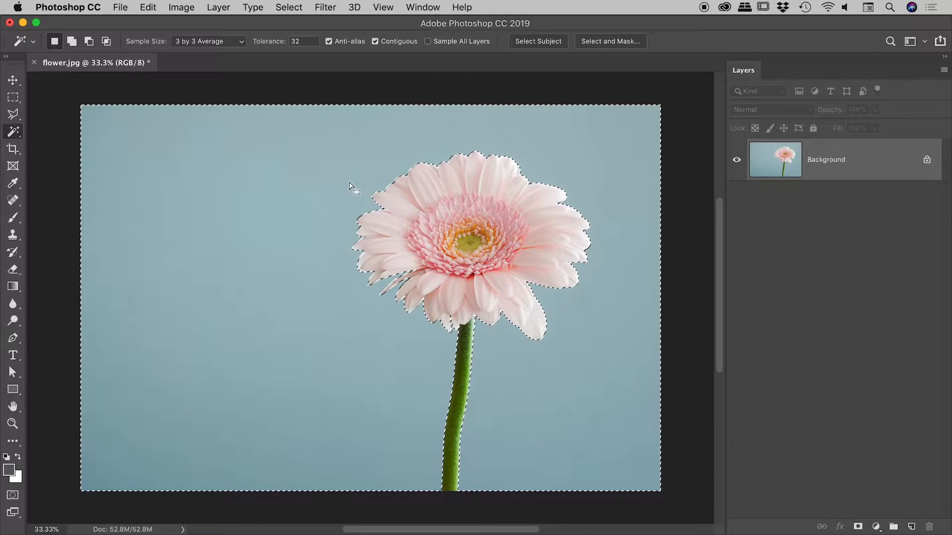
Inverse the selection so only the flower head and stem are selected
{"action": "left_click", "coordinate": [288, 7]}
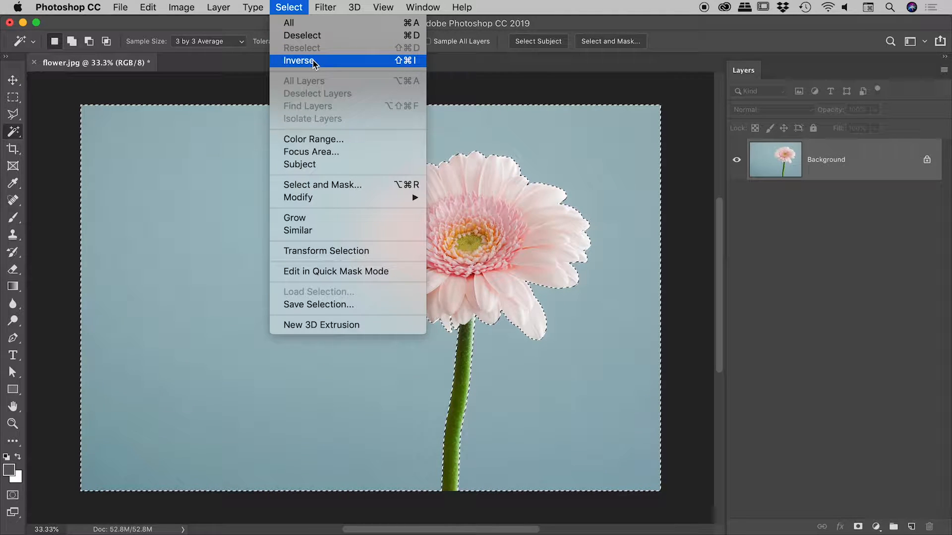
{"action": "left_click", "coordinate": [300, 60]}
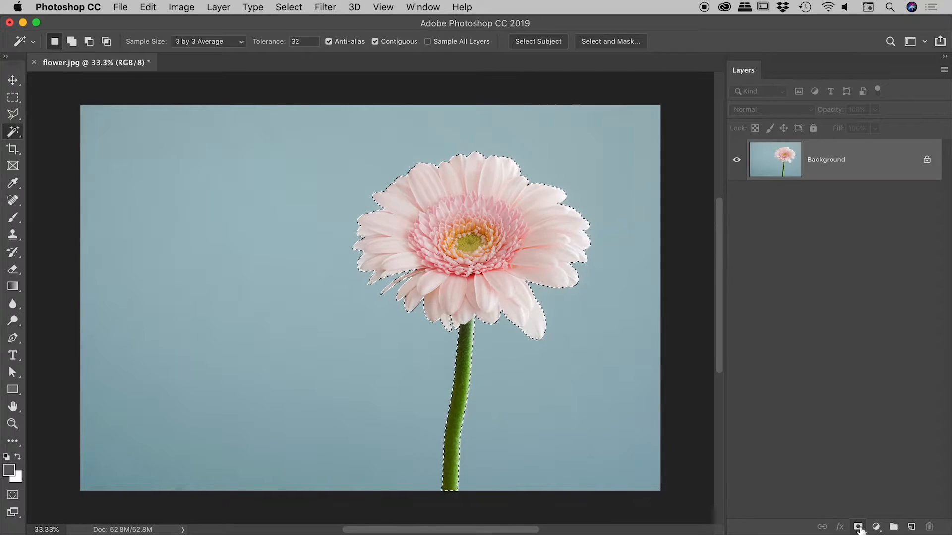
{"action": "left_click", "coordinate": [858, 526]}
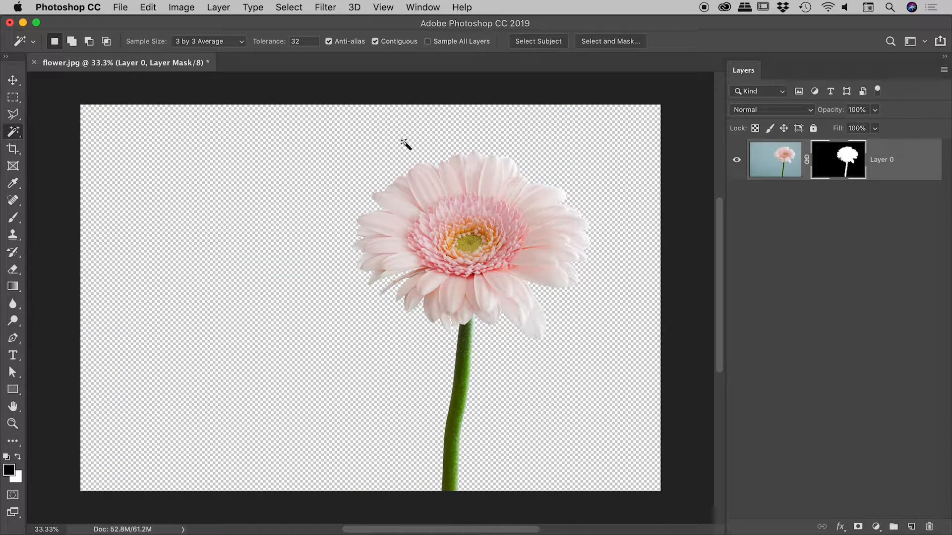
{"action": "mouse_move", "coordinate": [610, 106]}
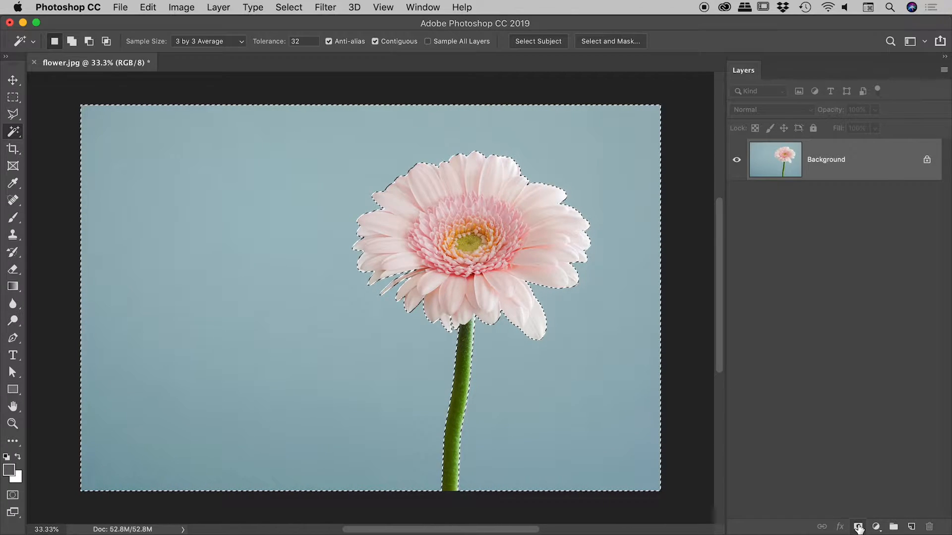
Add a layer mask hiding the selected flower, then target the photo content thumbnail
{"action": "left_click", "coordinate": [859, 526]}
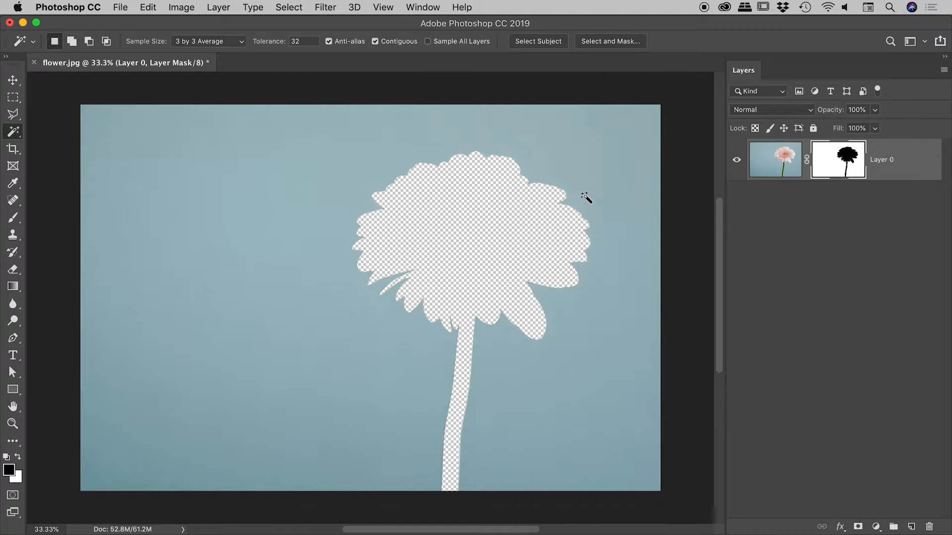
{"action": "left_click", "coordinate": [775, 158]}
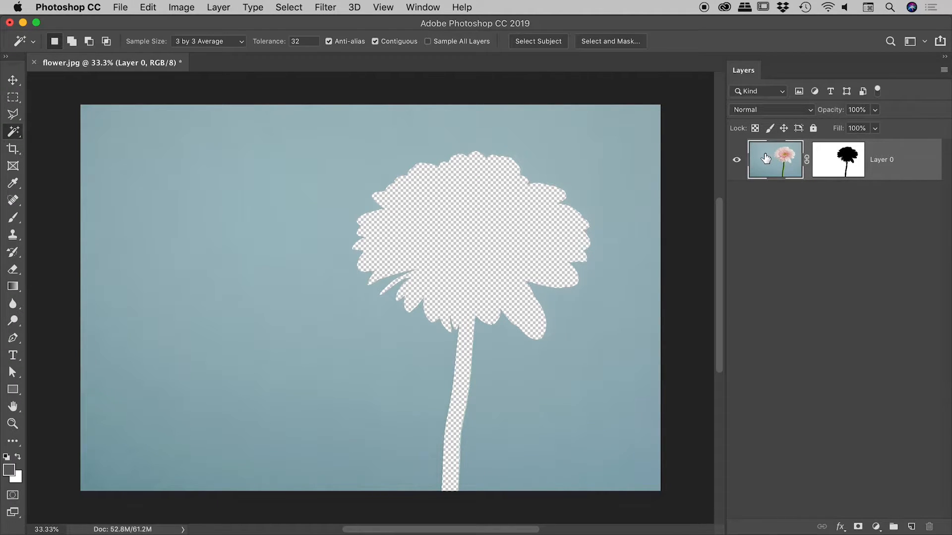
{"action": "mouse_move", "coordinate": [775, 159]}
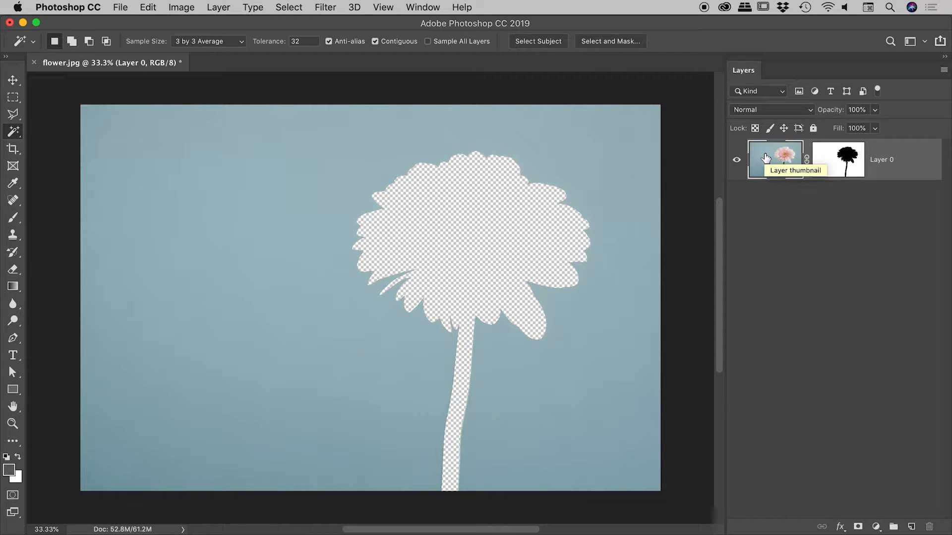
{"action": "mouse_move", "coordinate": [838, 159]}
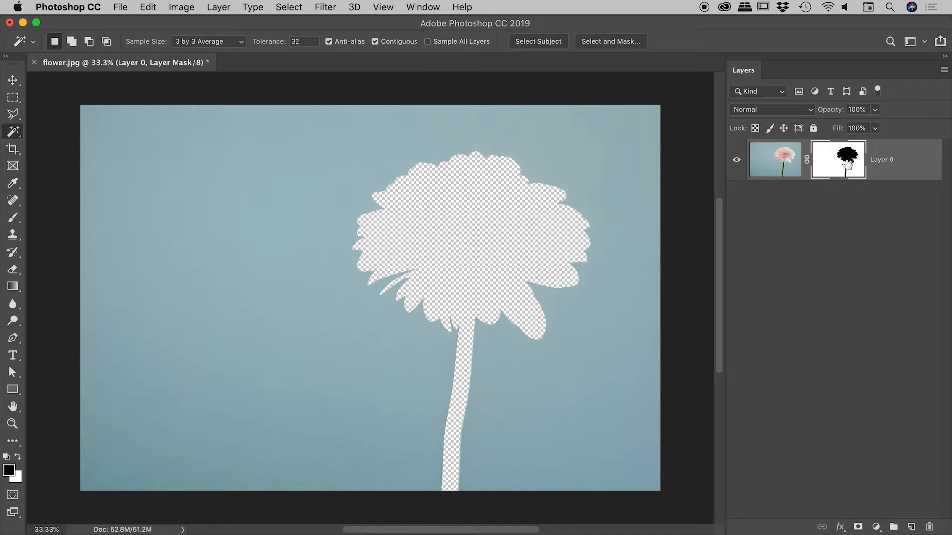
{"action": "mouse_move", "coordinate": [837, 159]}
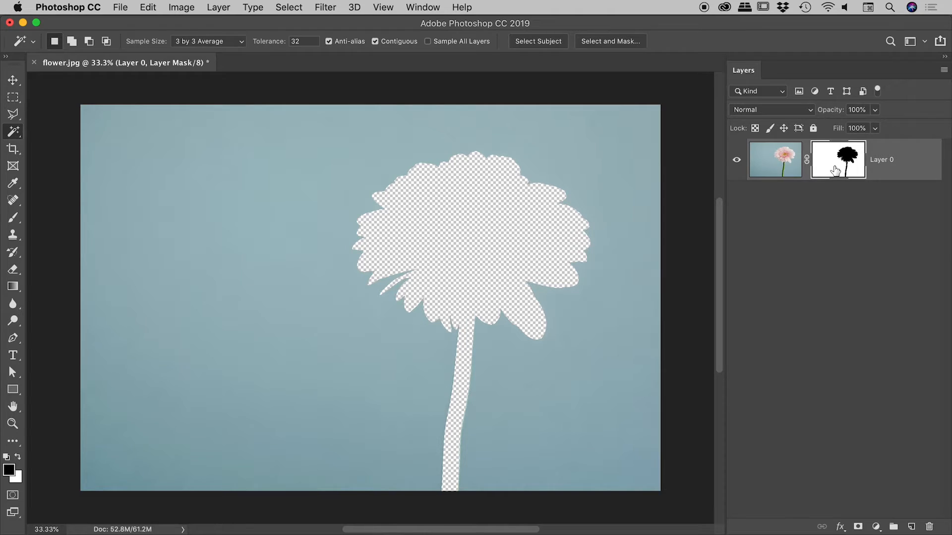
{"action": "mouse_move", "coordinate": [829, 161]}
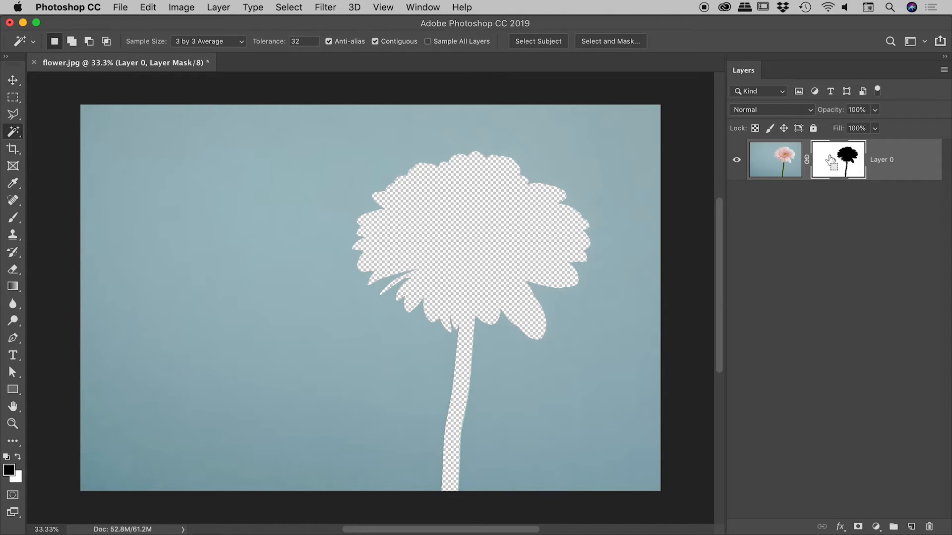
Invert the layer mask with Cmd+I so the flower shows alone on transparency
{"action": "key", "text": "cmd+i"}
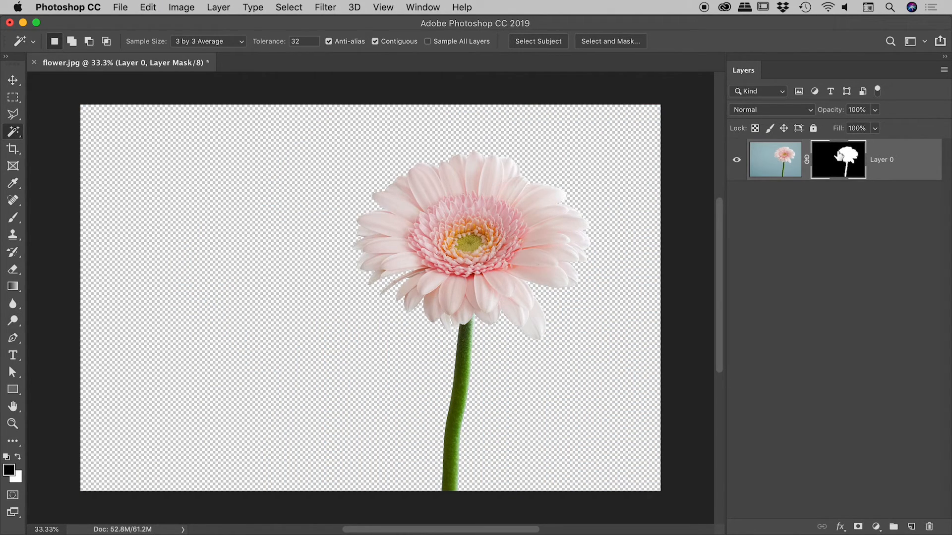